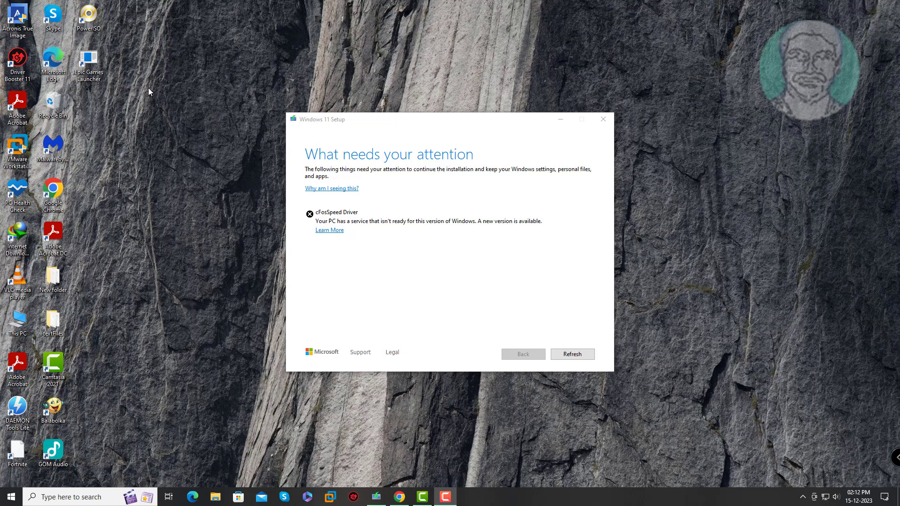
{"action": "mouse_move", "coordinate": [340, 248]}
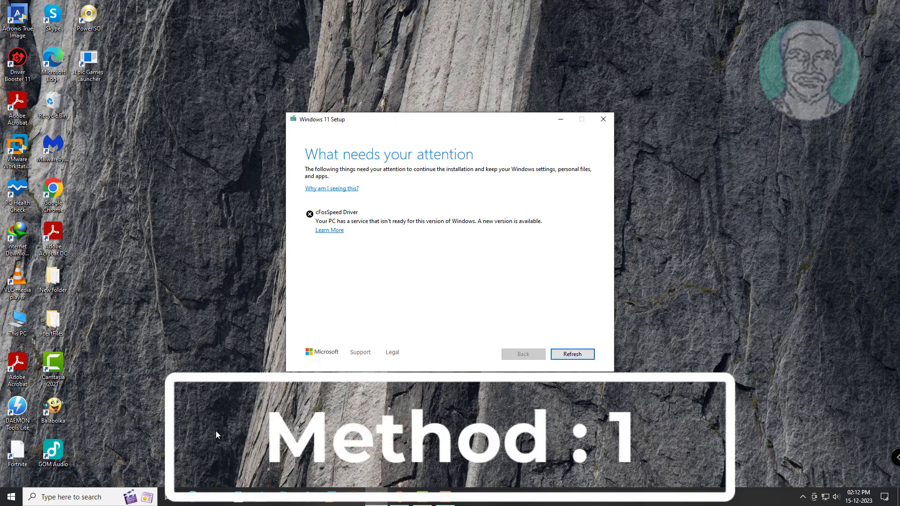
Step: Search 'ncpa' from the taskbar to open the Network Connections panel
{"action": "left_click", "coordinate": [86, 497]}
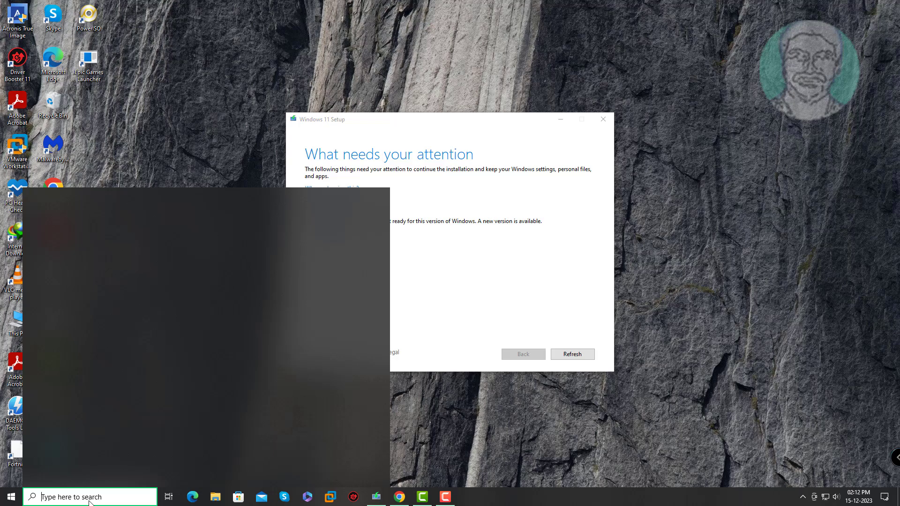
{"action": "type", "text": "ncpa"}
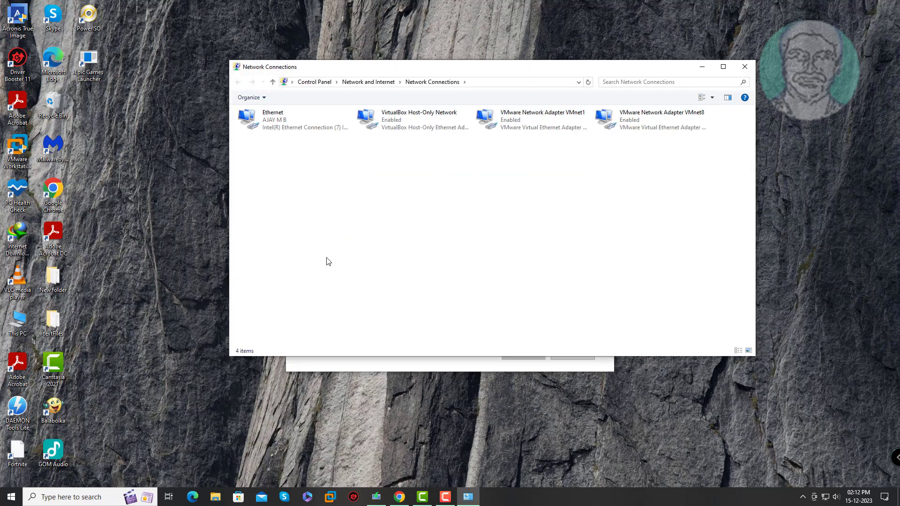
{"action": "mouse_move", "coordinate": [281, 141]}
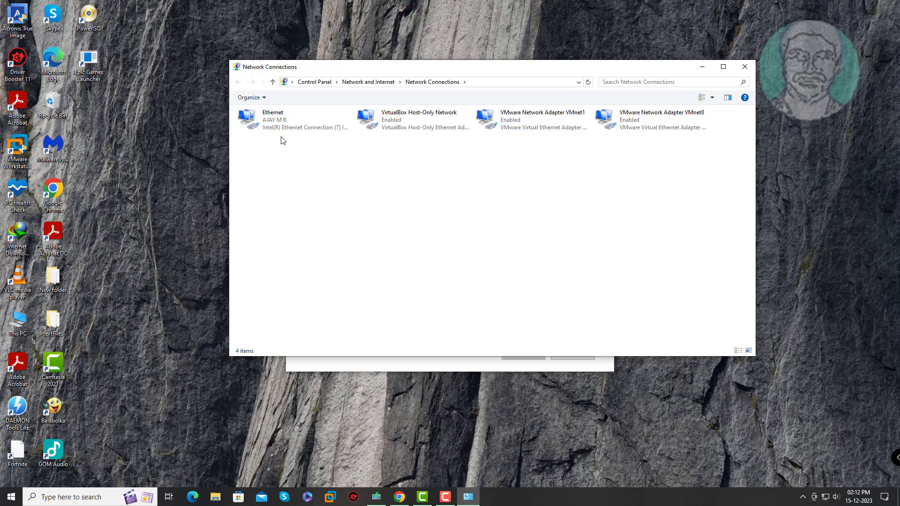
Step: Uncheck and uninstall the cFosSpeed NDIS 6 component from Ethernet's properties
{"action": "left_click", "coordinate": [293, 120]}
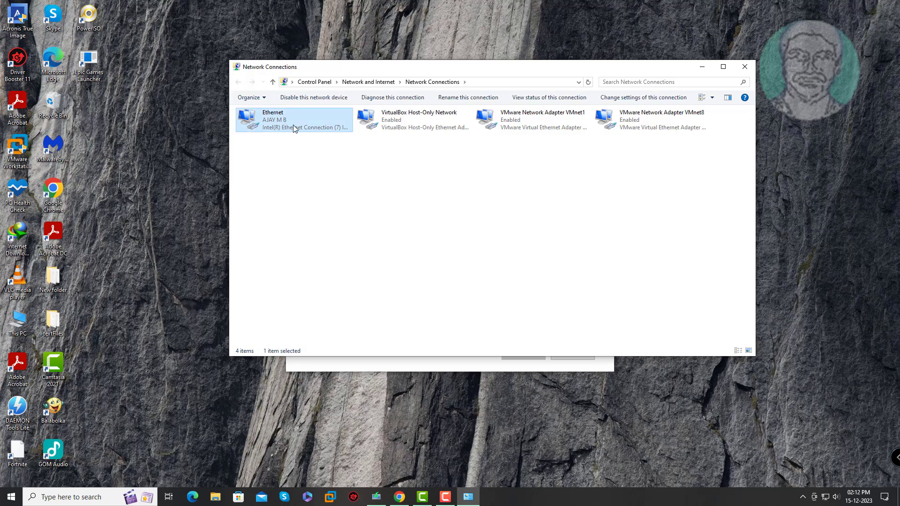
{"action": "mouse_move", "coordinate": [328, 217]}
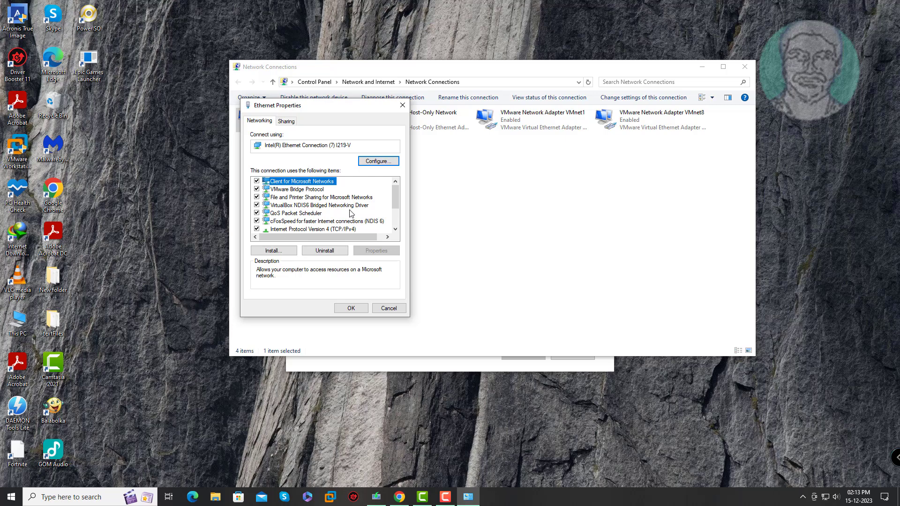
{"action": "mouse_move", "coordinate": [294, 217]}
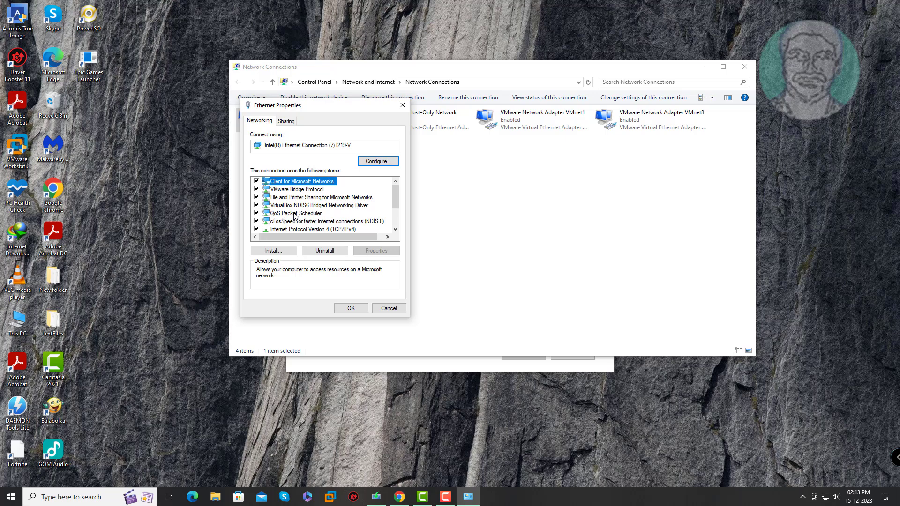
{"action": "left_click", "coordinate": [324, 220]}
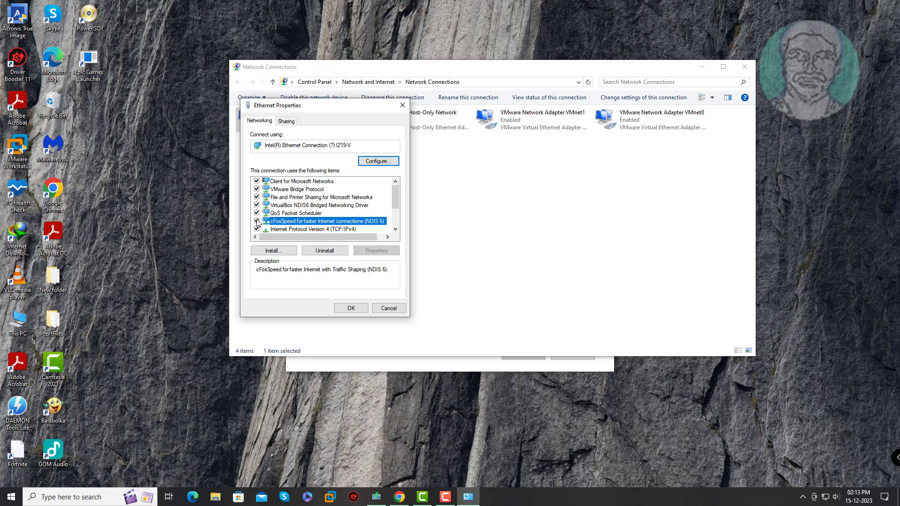
{"action": "left_click", "coordinate": [258, 220]}
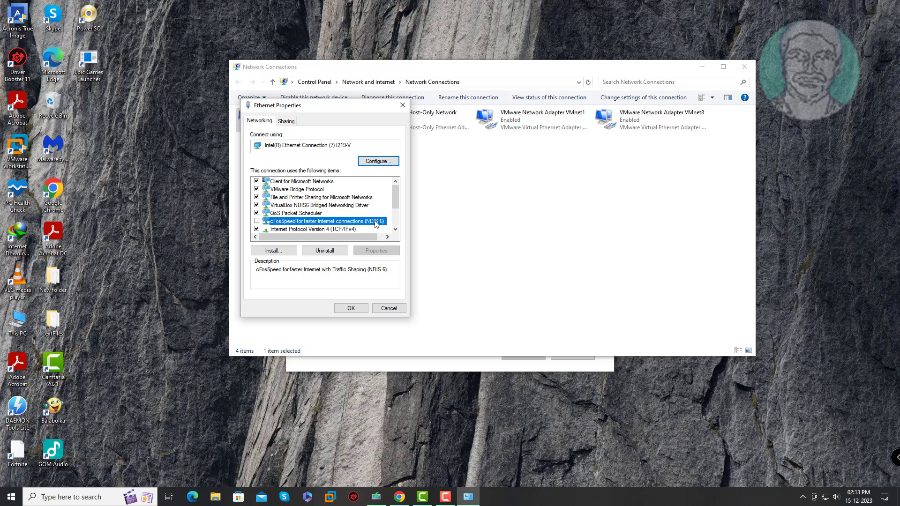
{"action": "mouse_move", "coordinate": [314, 254]}
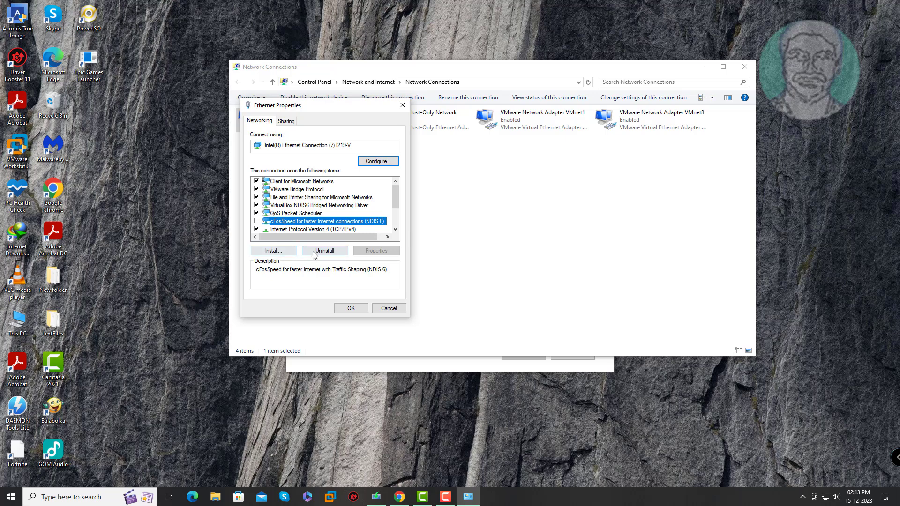
{"action": "left_click", "coordinate": [324, 249]}
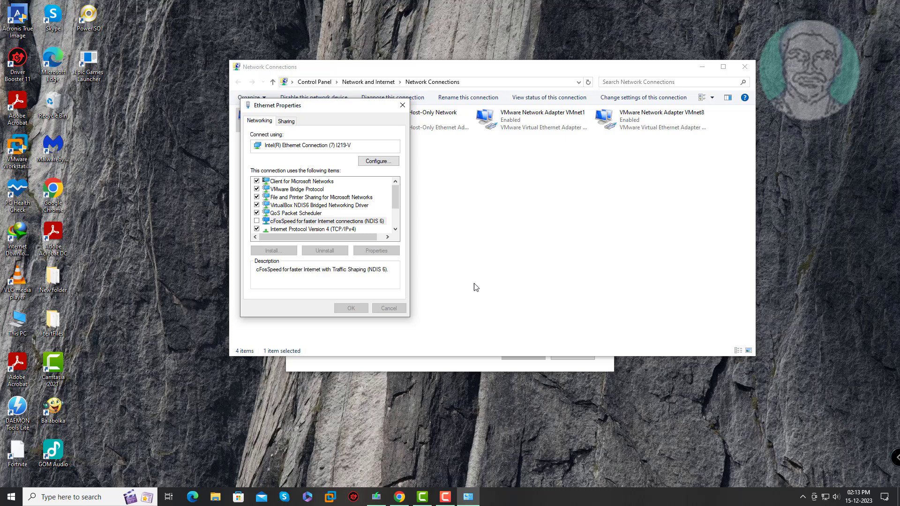
{"action": "left_click", "coordinate": [300, 180]}
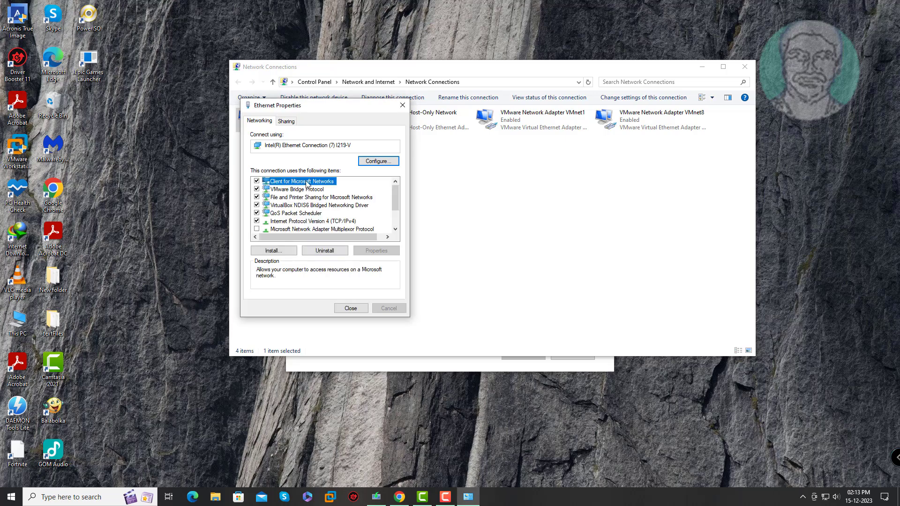
{"action": "left_click", "coordinate": [350, 309]}
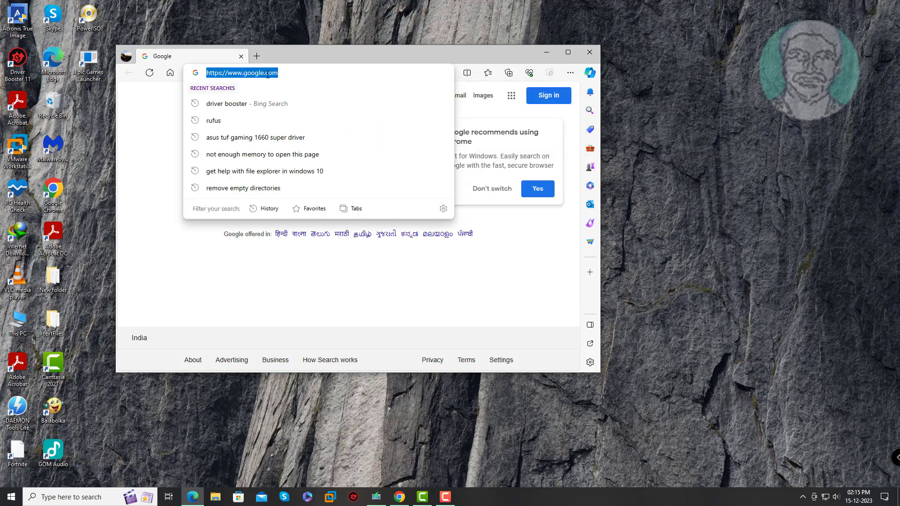
Step: Search 'cfosspeed' in Edge, download cfosspeed-v1250.exe from cfos.de and run it
{"action": "type", "text": "cf"}
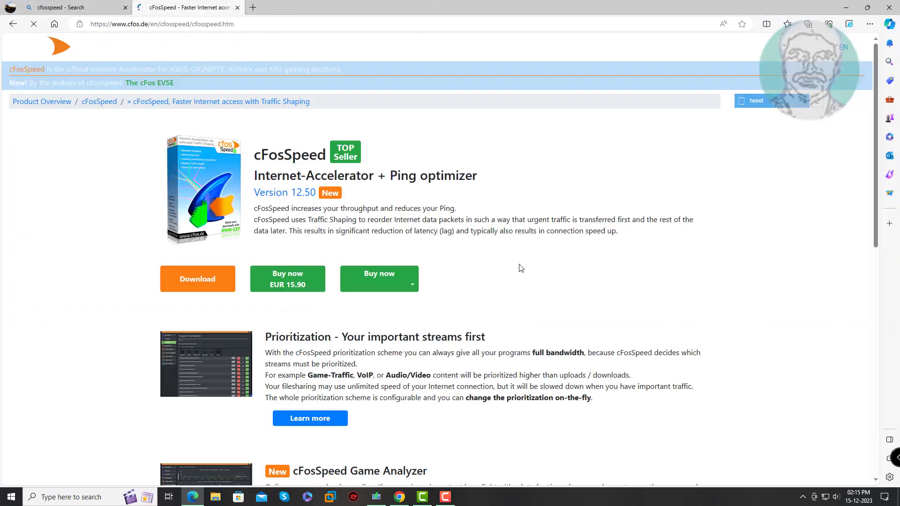
{"action": "left_click", "coordinate": [197, 278]}
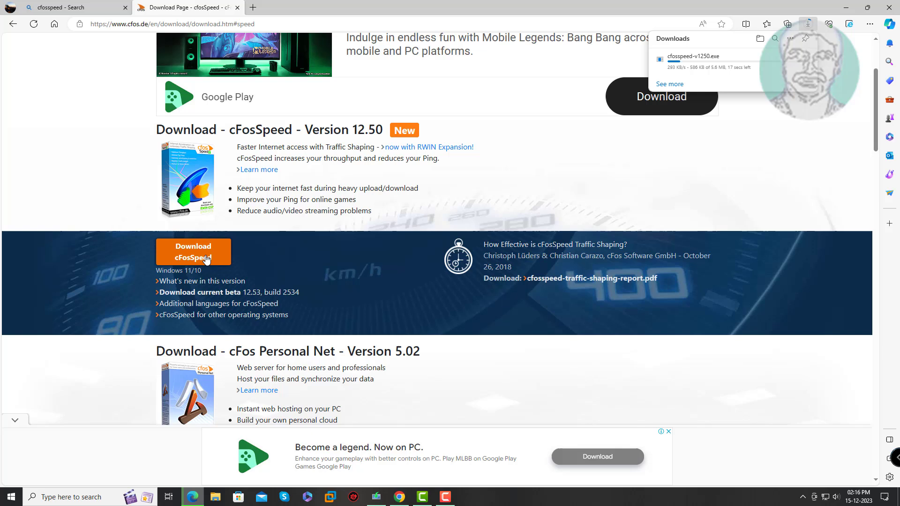
{"action": "mouse_move", "coordinate": [349, 291]}
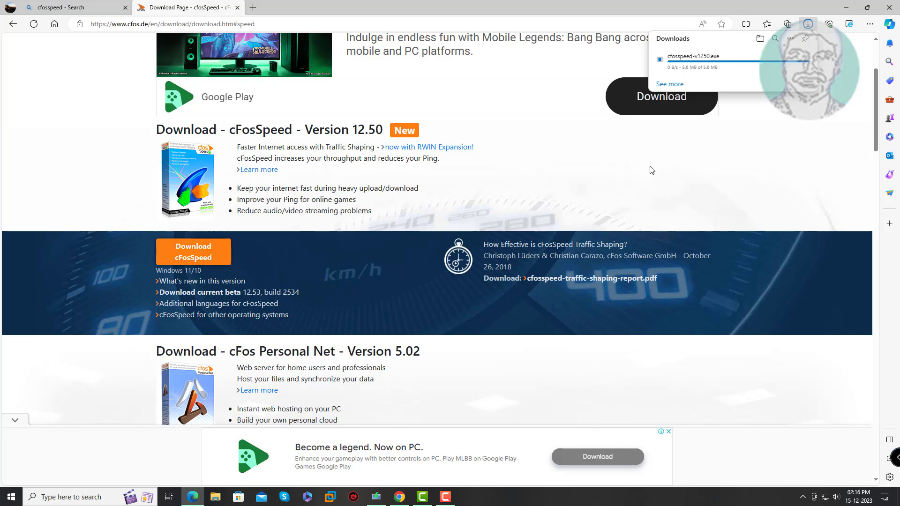
{"action": "mouse_move", "coordinate": [661, 169]}
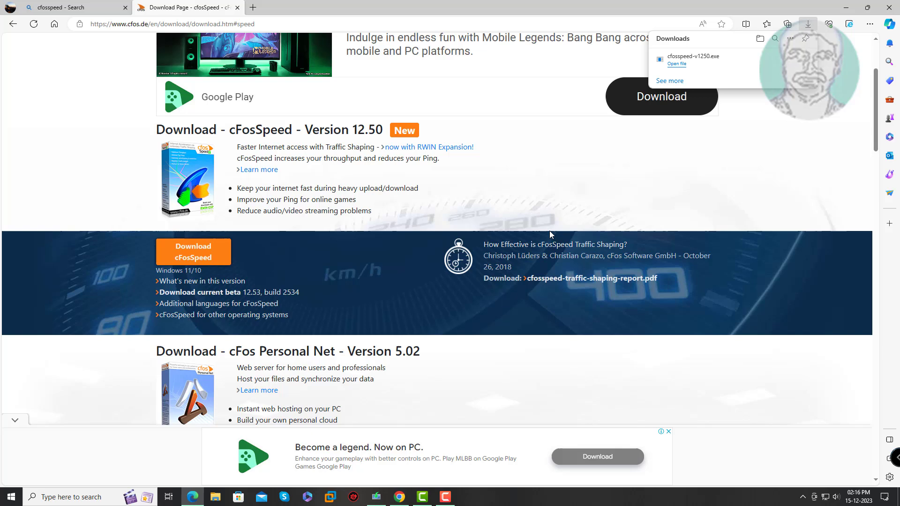
{"action": "left_click", "coordinate": [676, 63]}
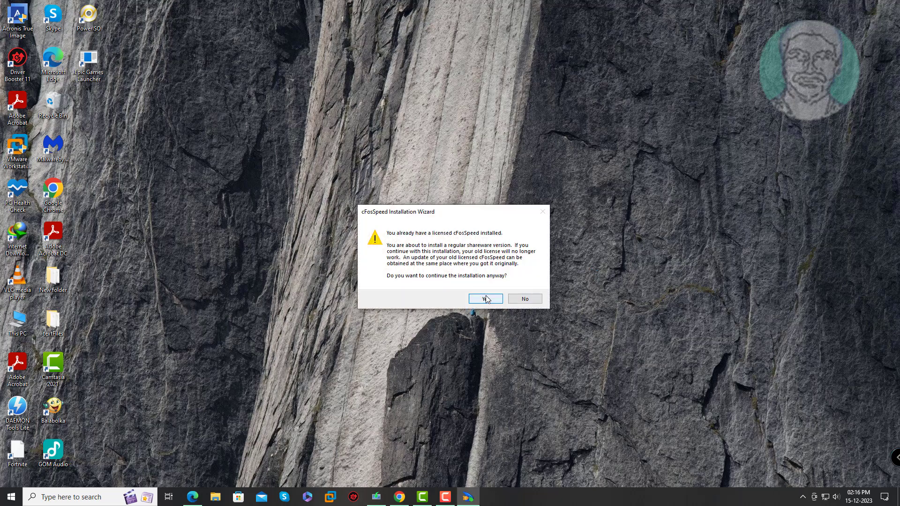
Step: Install cFosSpeed v12.50, accepting the licence warning and agreement, then finish the wizard
{"action": "left_click", "coordinate": [485, 298]}
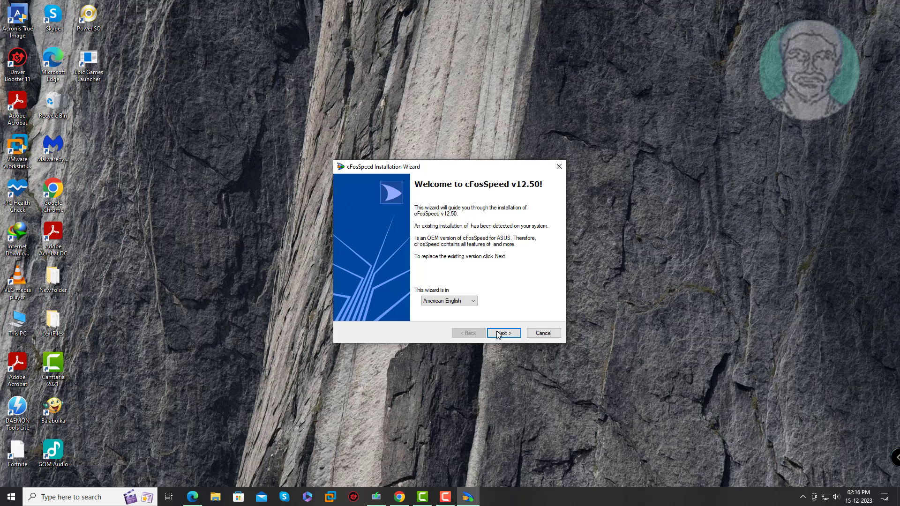
{"action": "left_click", "coordinate": [503, 333]}
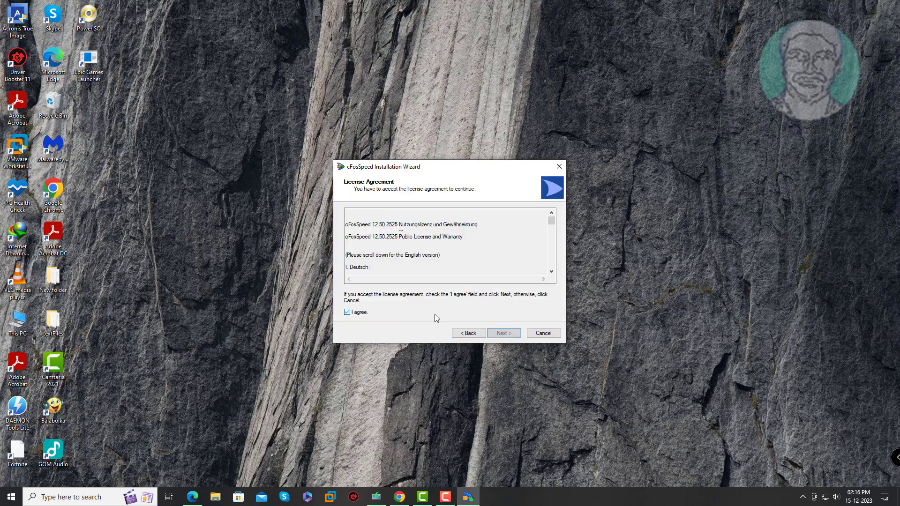
{"action": "left_click", "coordinate": [503, 333]}
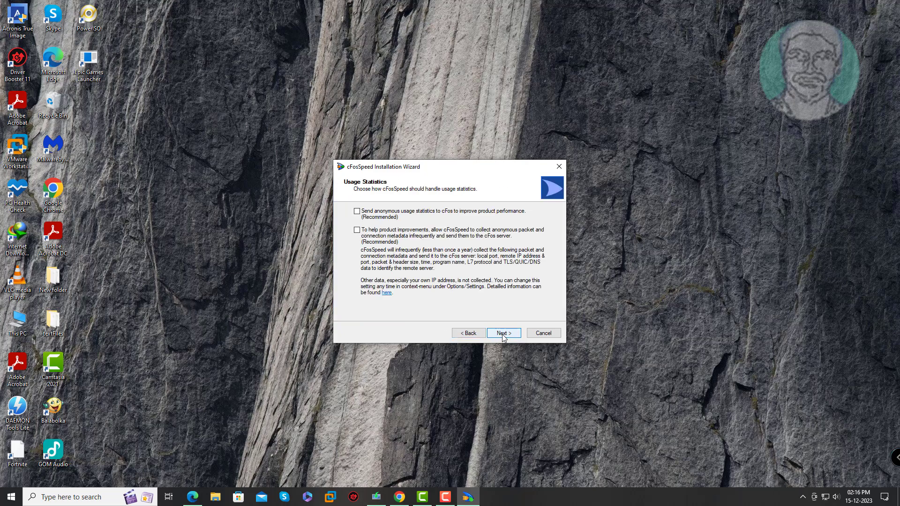
{"action": "left_click", "coordinate": [502, 333]}
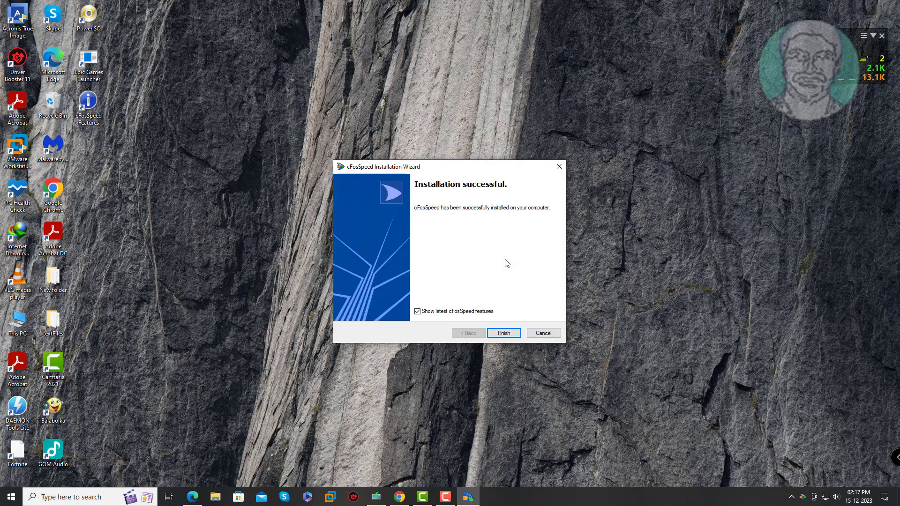
{"action": "left_click", "coordinate": [417, 311]}
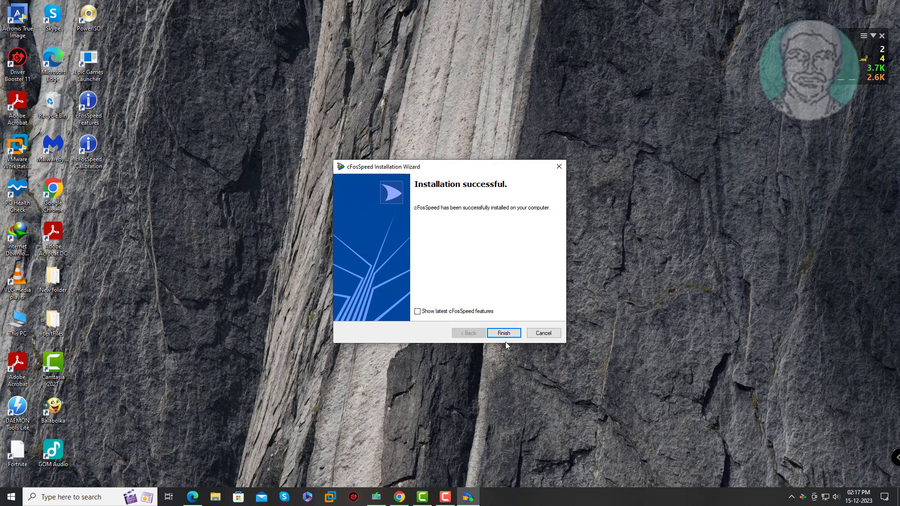
{"action": "left_click", "coordinate": [503, 333]}
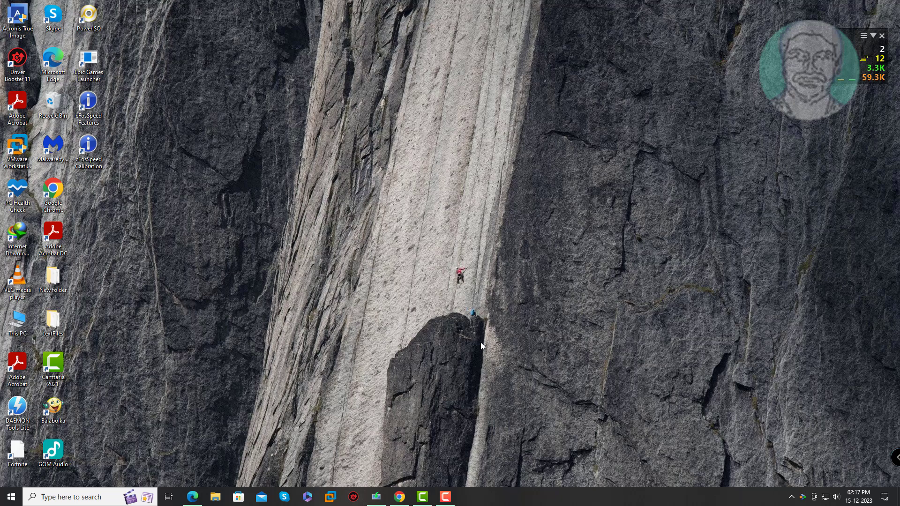
Step: Uninstall cFosSpeed 12.50 from Control Panel's 'Uninstall a program' list
{"action": "type", "text": "control Panel"}
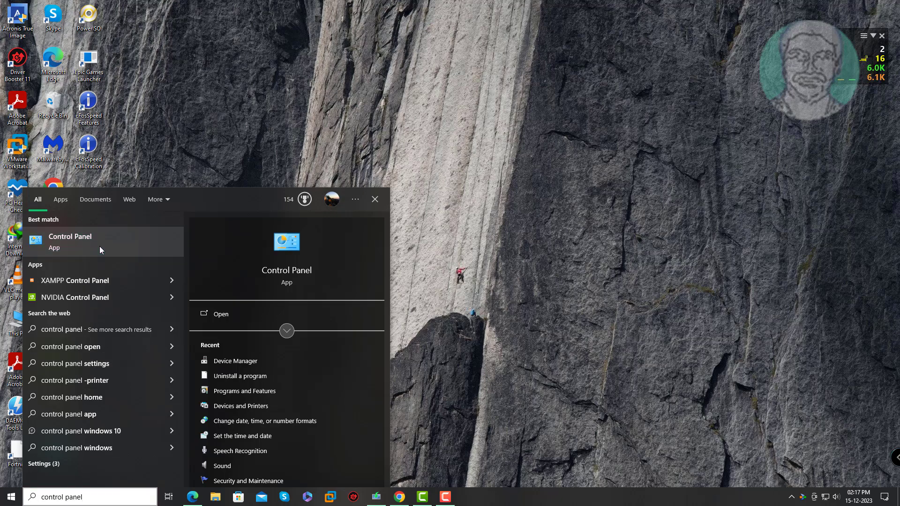
{"action": "left_click", "coordinate": [69, 241]}
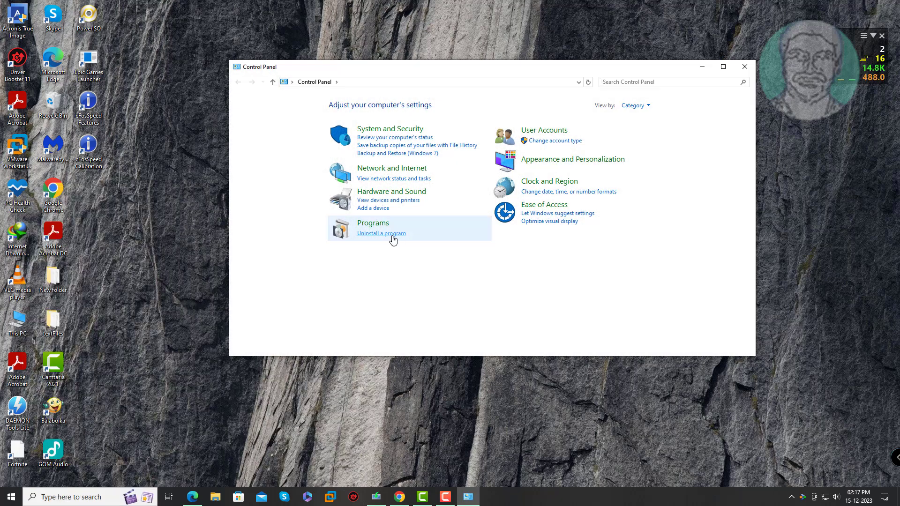
{"action": "left_click", "coordinate": [381, 233]}
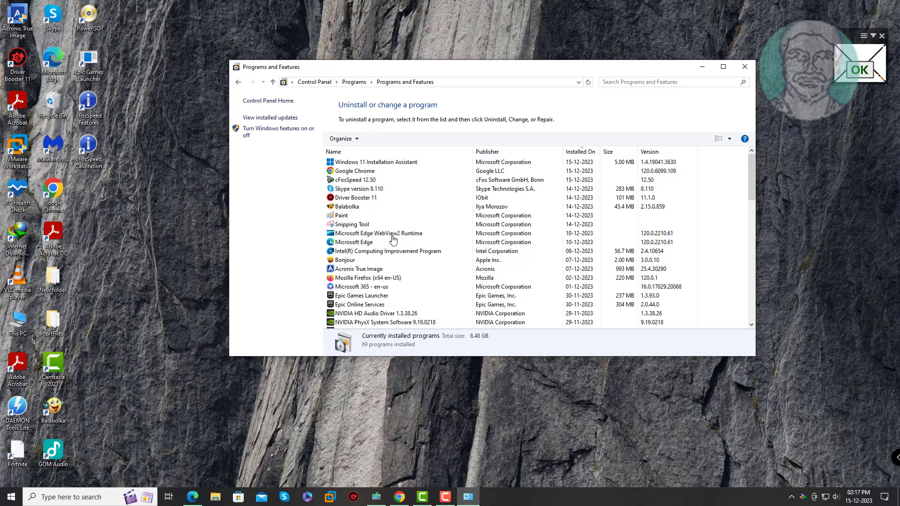
{"action": "left_click", "coordinate": [356, 180]}
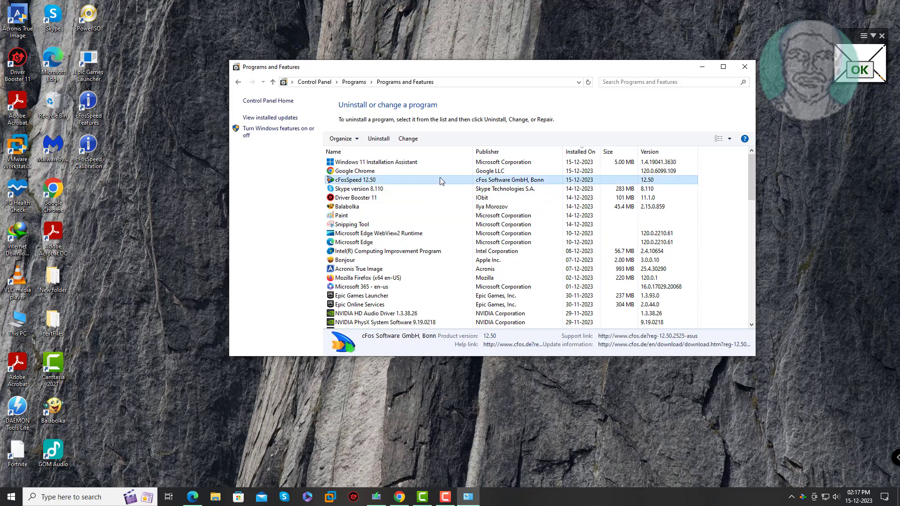
{"action": "mouse_move", "coordinate": [386, 182]}
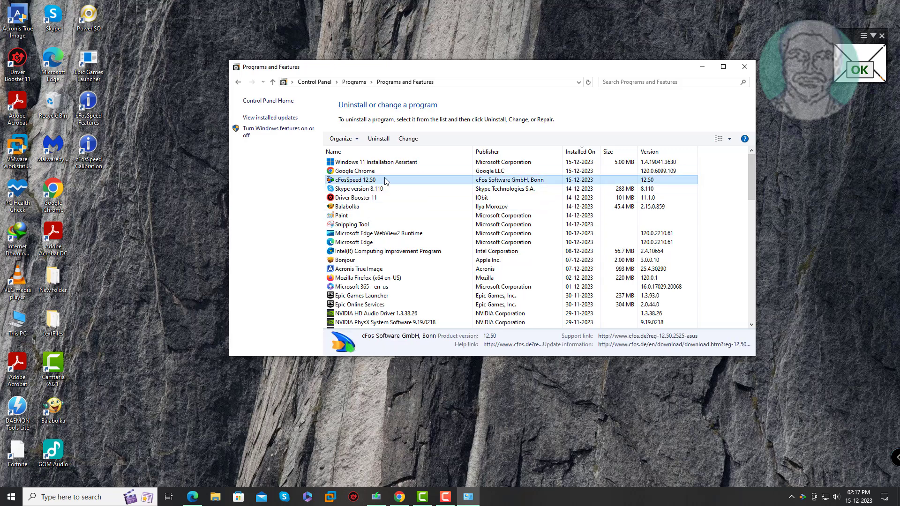
{"action": "mouse_move", "coordinate": [379, 139]}
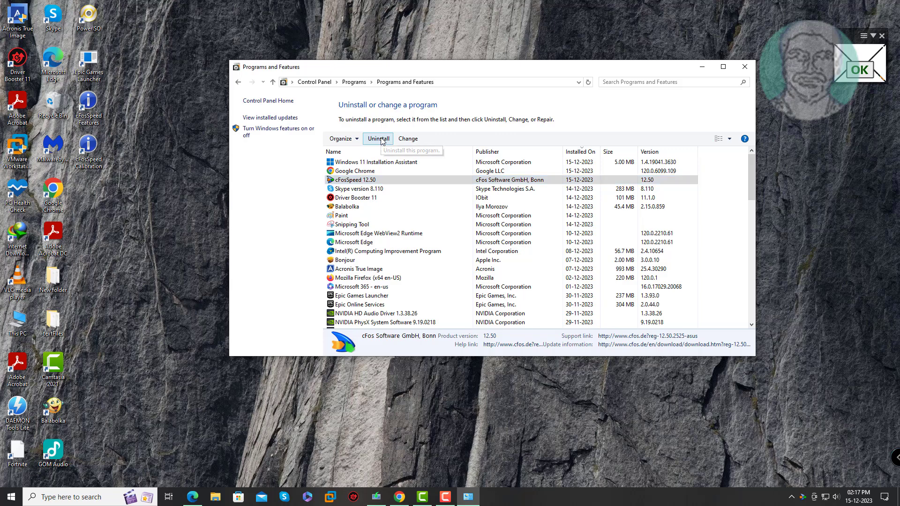
{"action": "mouse_move", "coordinate": [791, 240]}
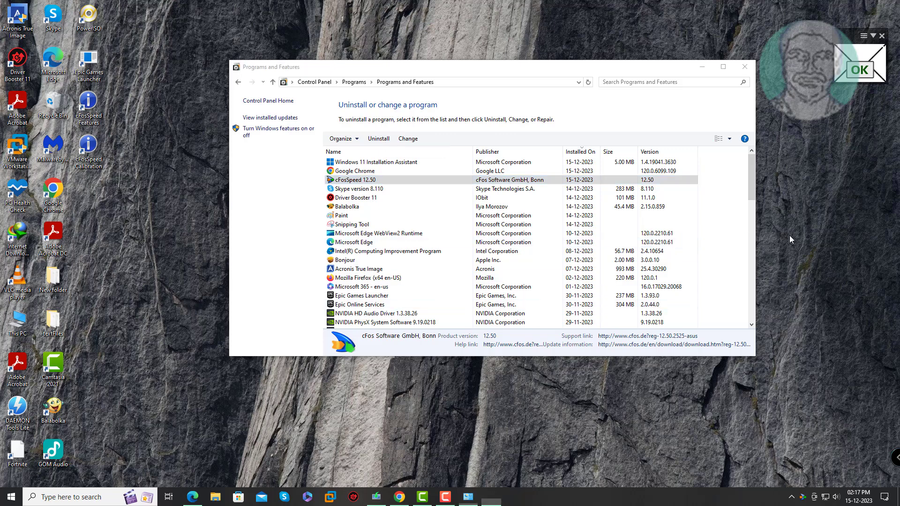
{"action": "left_click", "coordinate": [378, 138]}
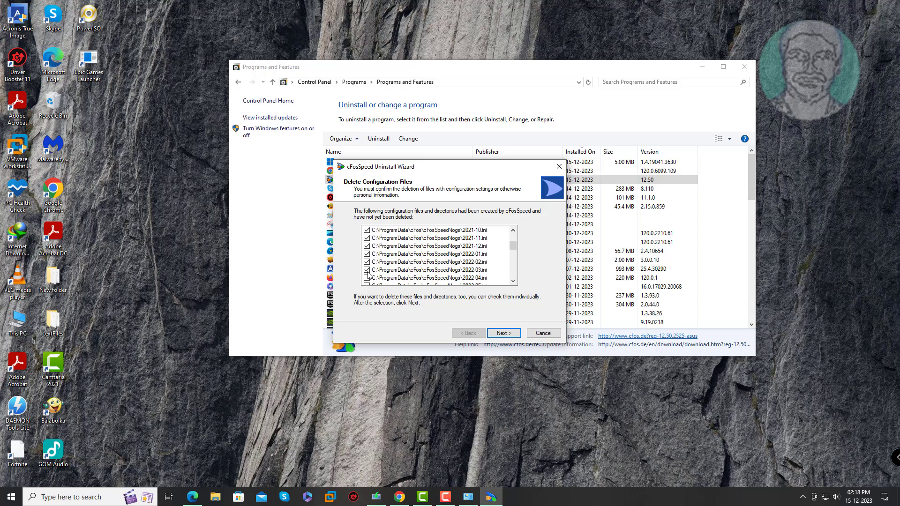
Step: Mark all leftover cFosSpeed log files and folders for deletion, then complete the uninstall
{"action": "scroll", "scroll_direction": "down", "scroll_amount": 3}
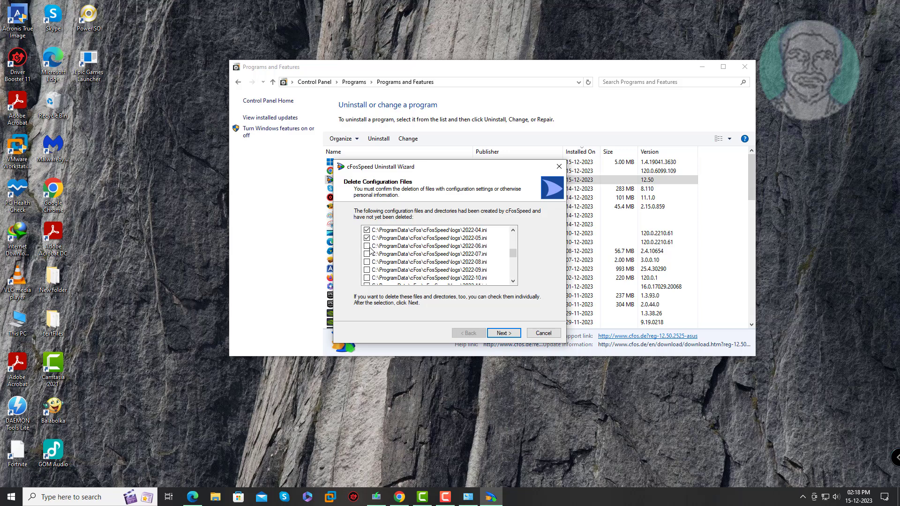
{"action": "left_click", "coordinate": [367, 254]}
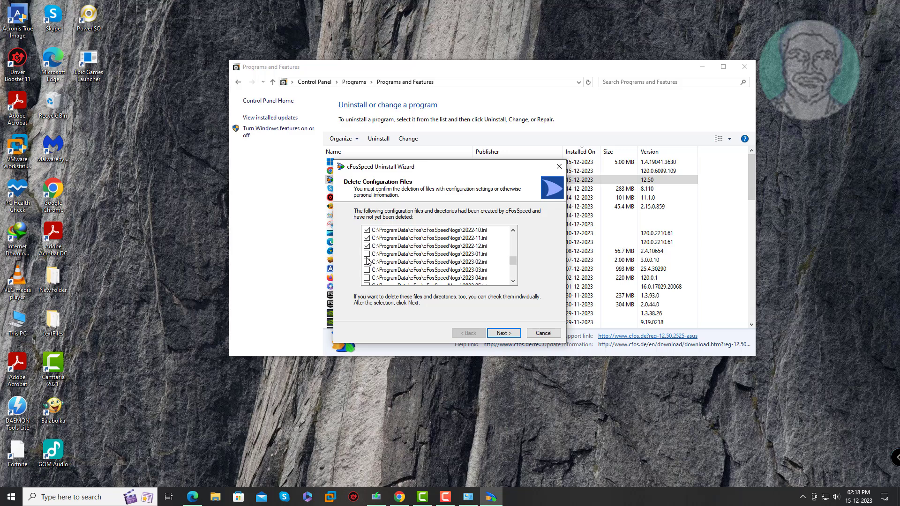
{"action": "scroll", "scroll_direction": "down", "scroll_amount": 3}
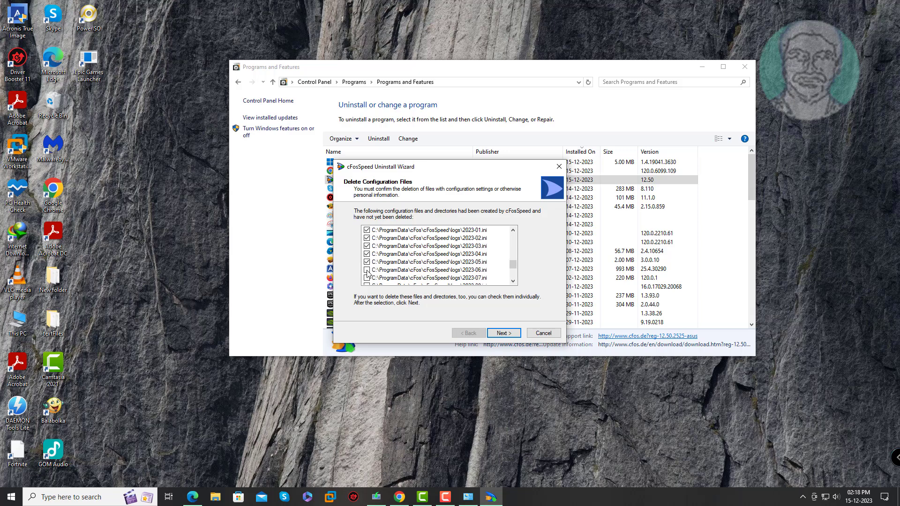
{"action": "scroll", "scroll_direction": "down", "scroll_amount": 3}
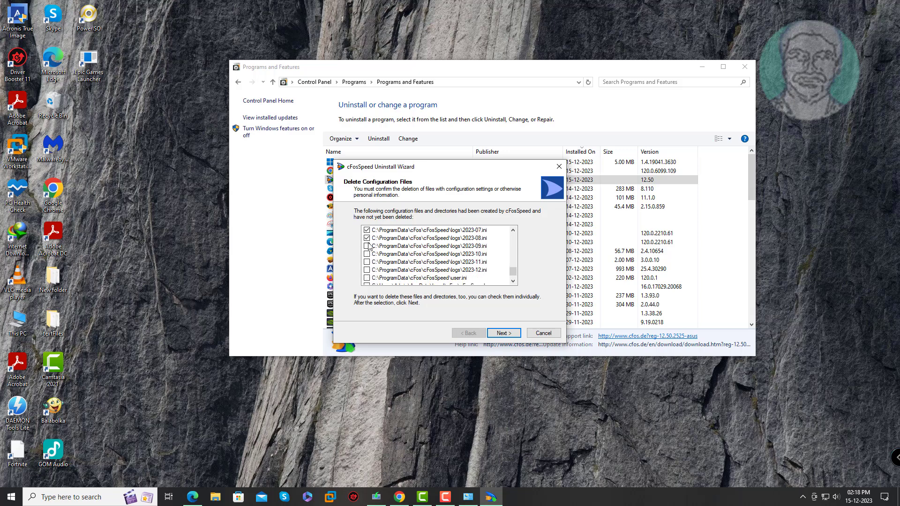
{"action": "left_click", "coordinate": [366, 262]}
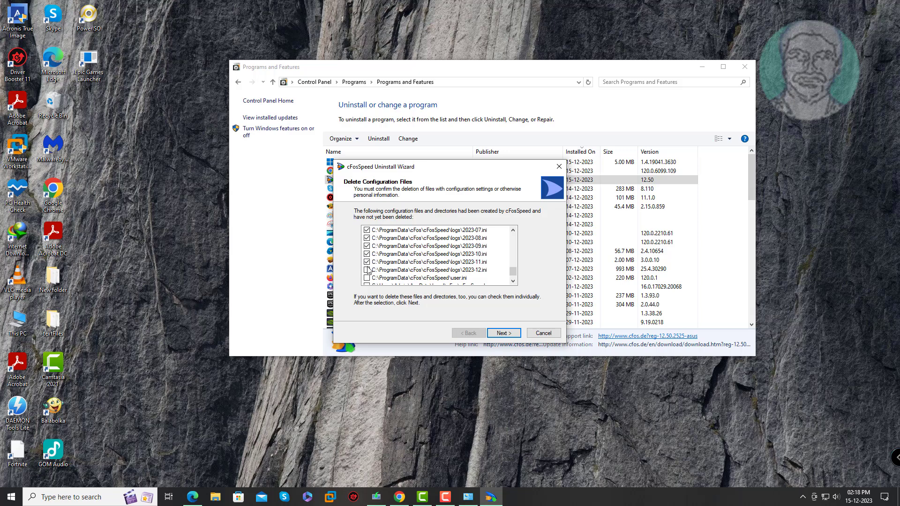
{"action": "scroll", "scroll_direction": "down", "scroll_amount": 3}
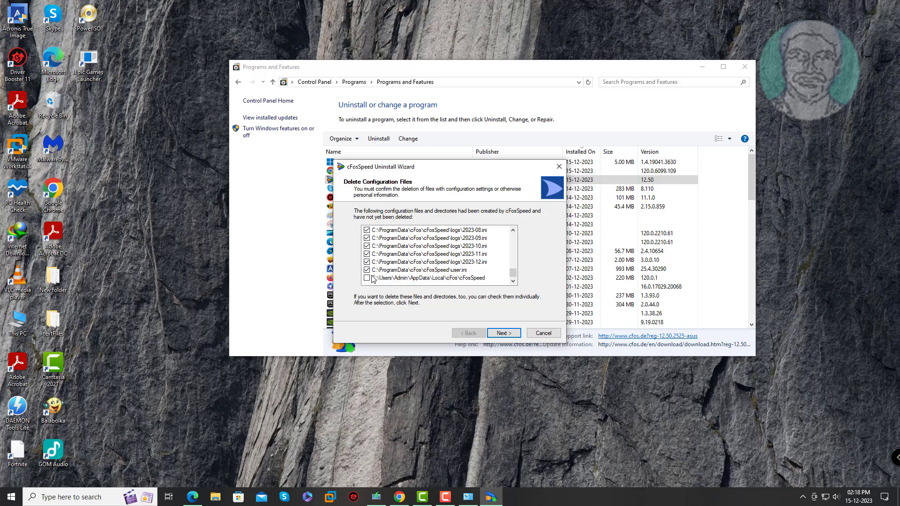
{"action": "left_click", "coordinate": [368, 278]}
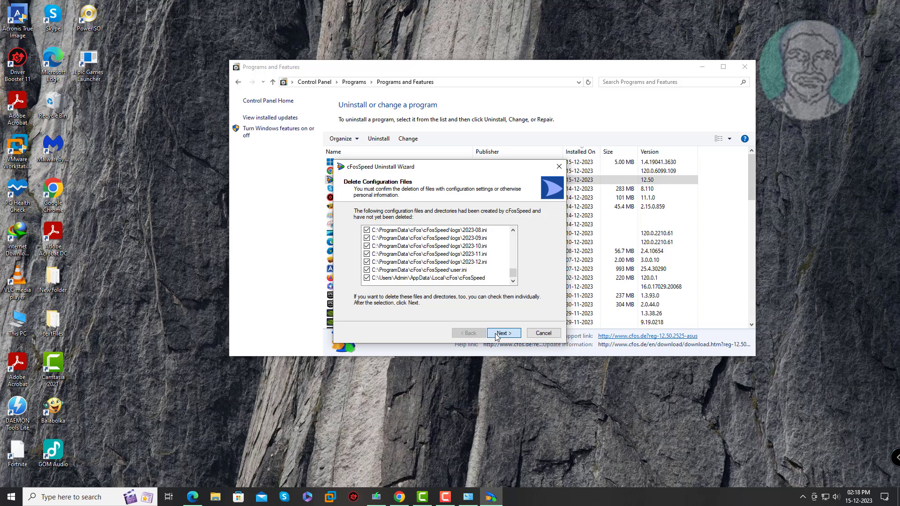
{"action": "left_click", "coordinate": [502, 333]}
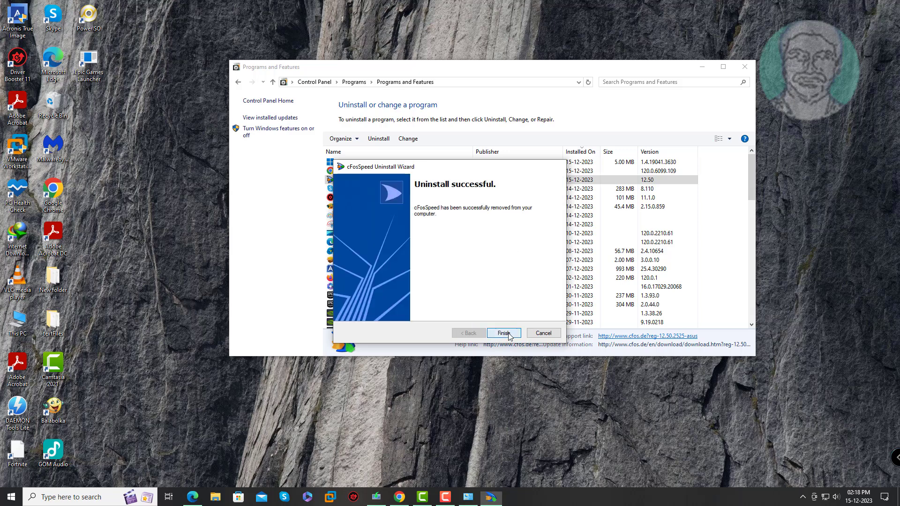
{"action": "left_click", "coordinate": [503, 333]}
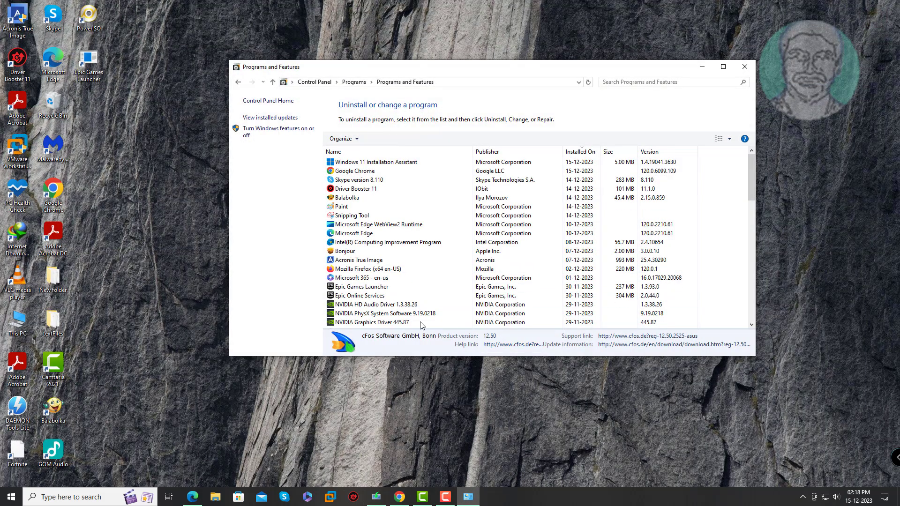
Step: Close Programs and Features and open the Start menu power options
{"action": "left_click", "coordinate": [745, 67]}
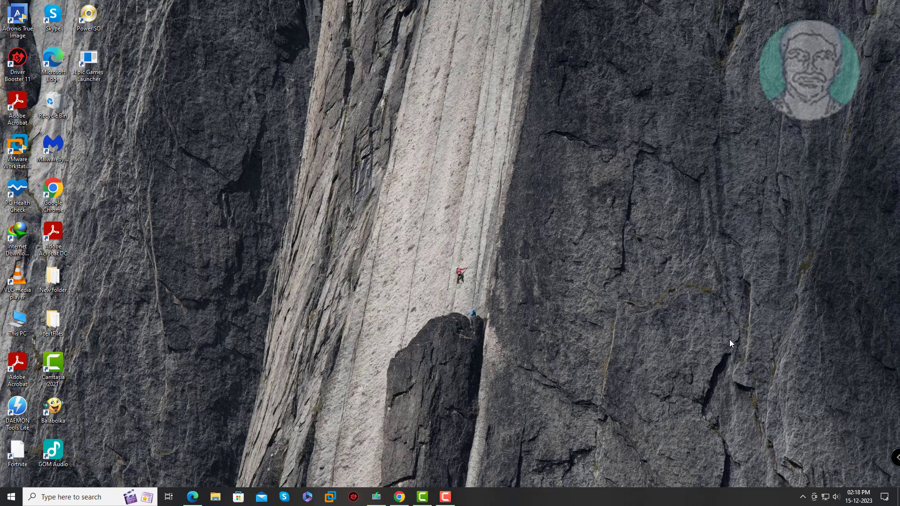
{"action": "mouse_move", "coordinate": [524, 393]}
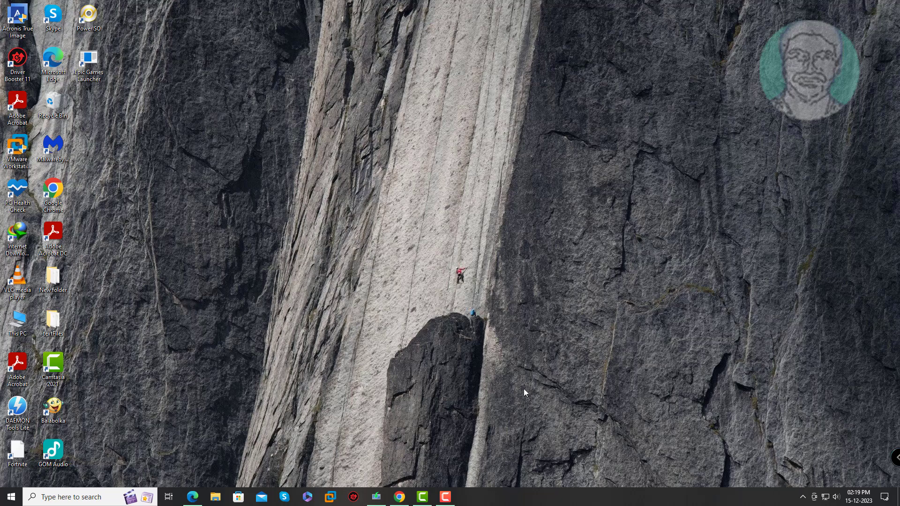
{"action": "left_click", "coordinate": [10, 497]}
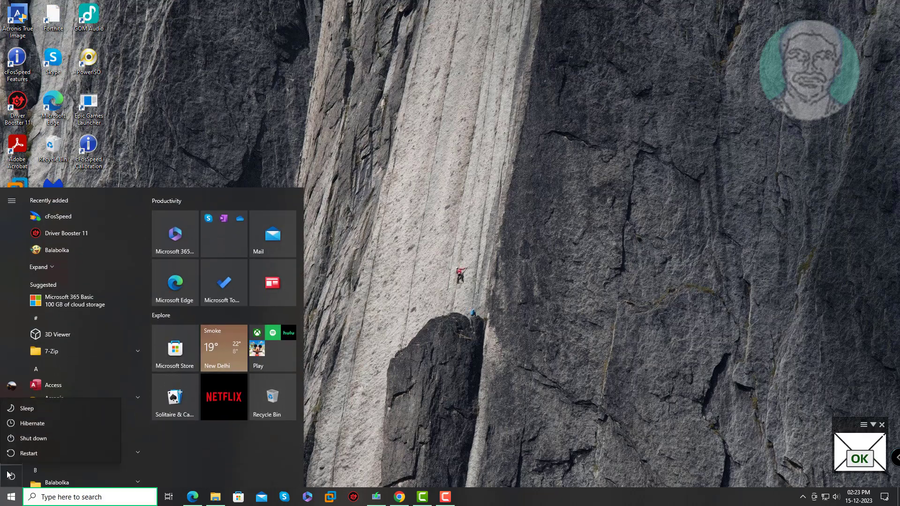